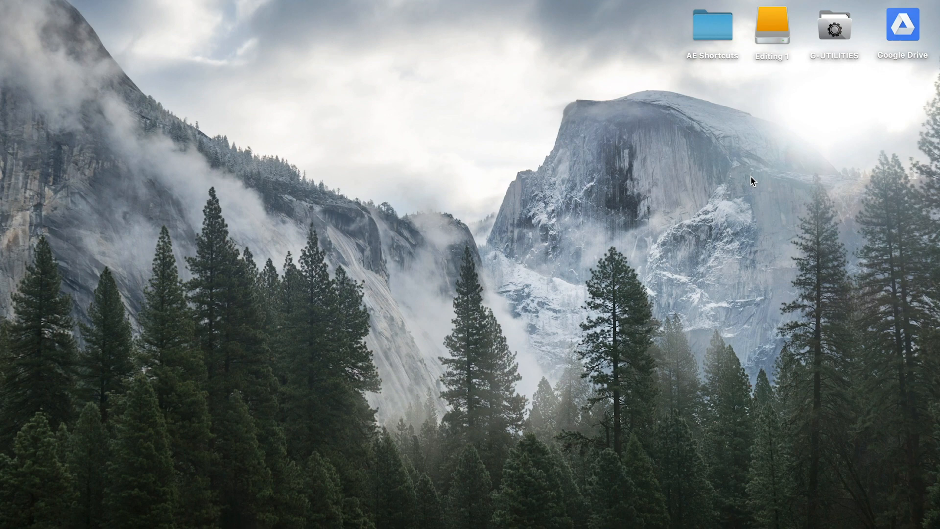
Step: Search Spotlight for 'after effects' and launch Adobe After Effects
key(cmd+space)
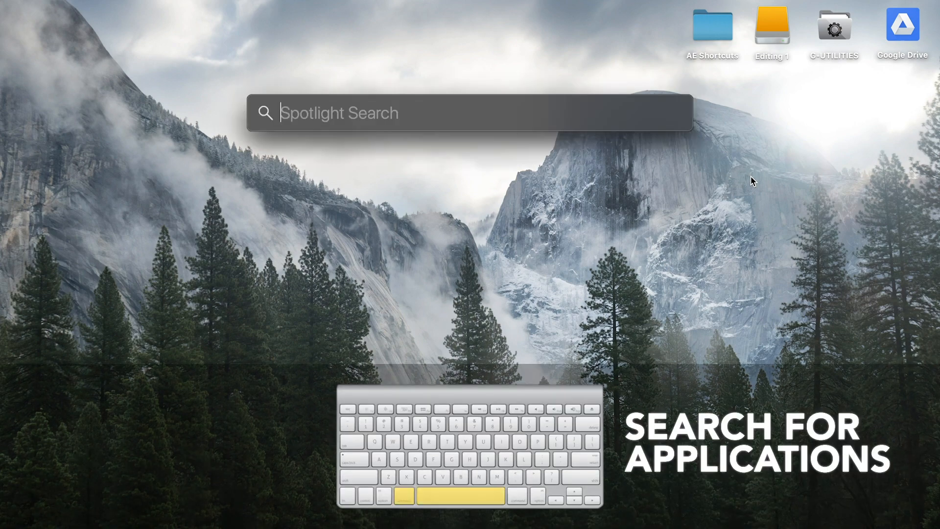
text(after effe)
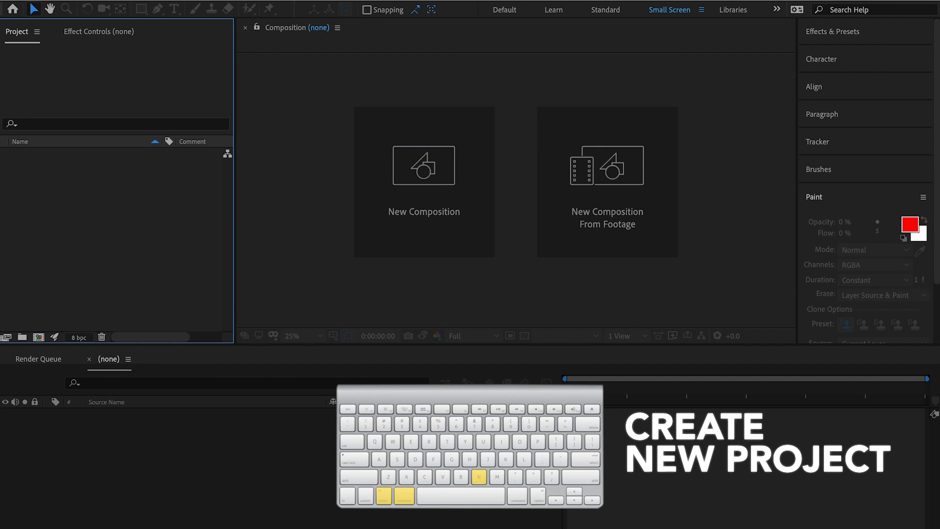
Step: Create the 1080×1350, 15-second composition and save the project as 'AE SHortcuts'
click(425, 181)
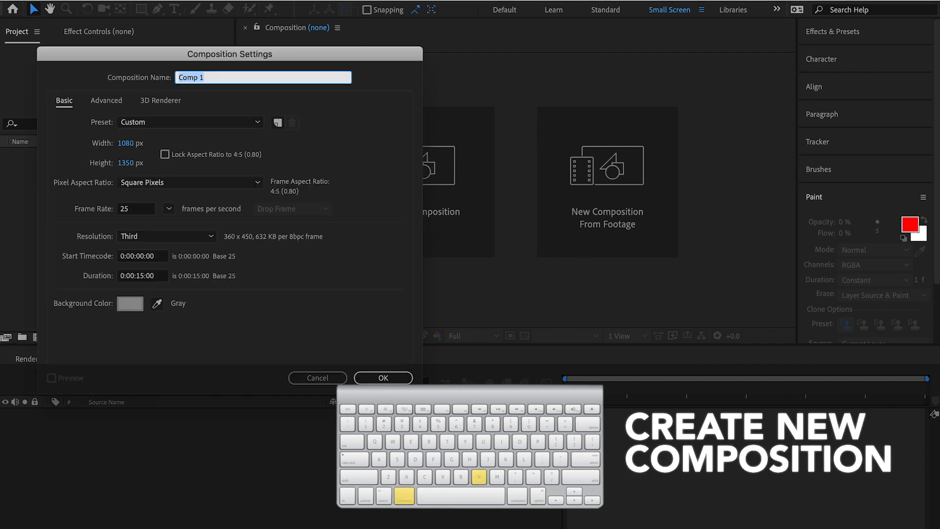
click(382, 378)
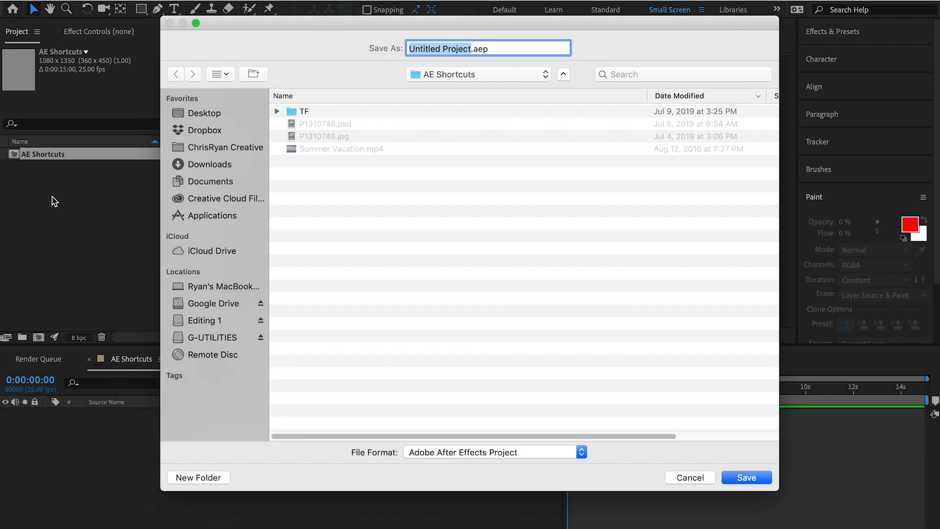
text(AE SHortcuts.aep)
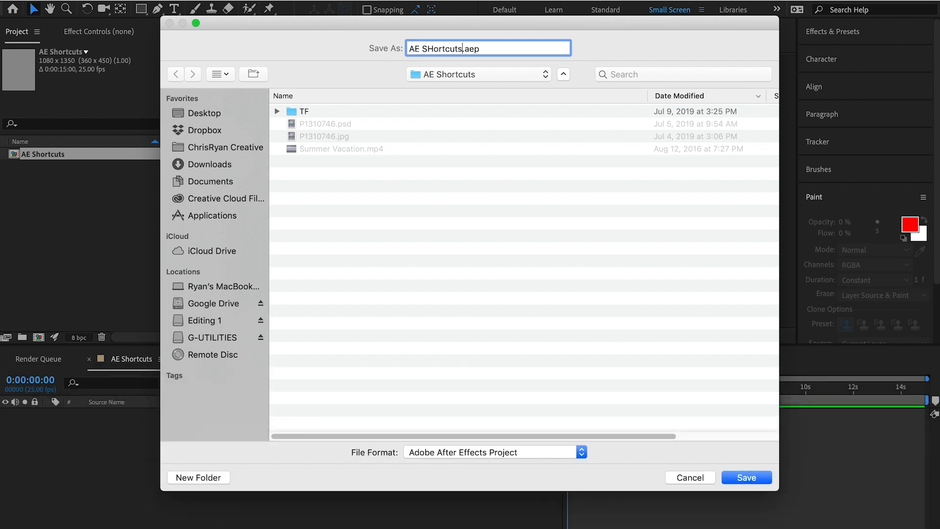
click(746, 477)
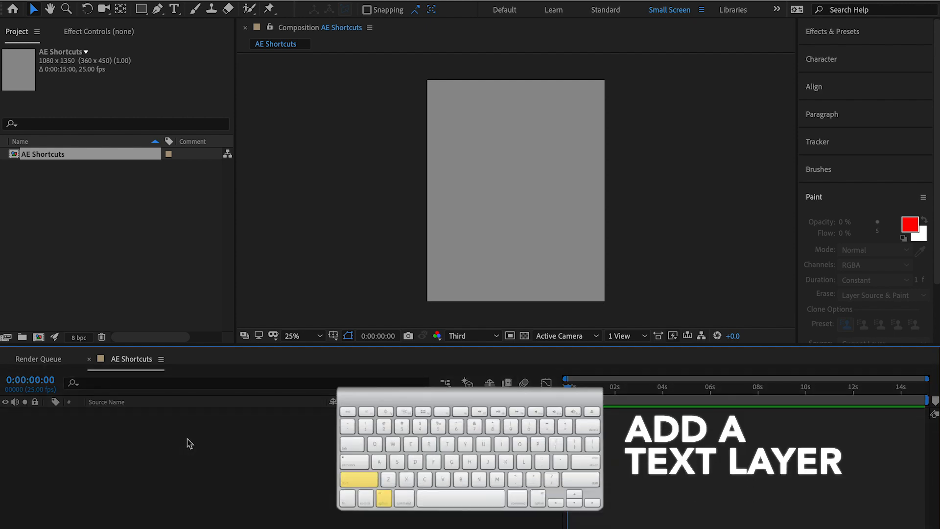
Step: Type 'Best Shortcuts' into a new text layer
text(Best Sho)
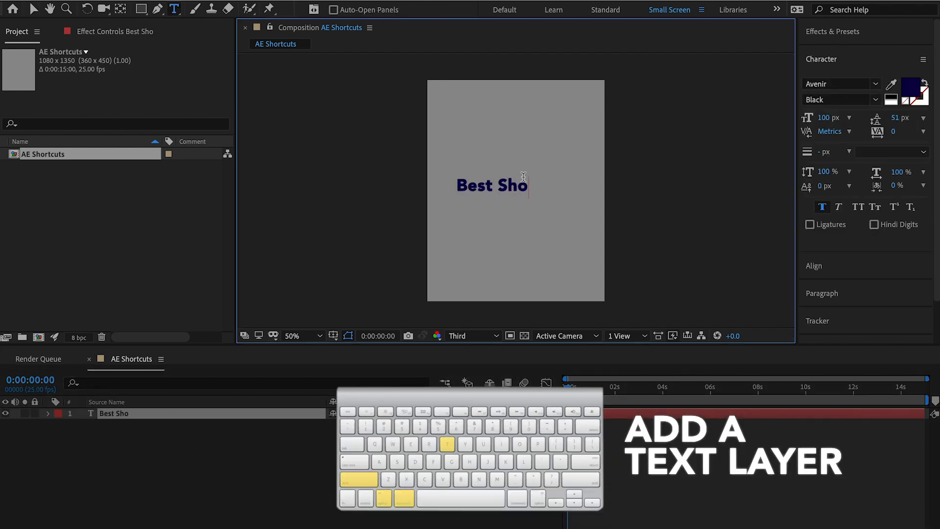
text(rtcuts)
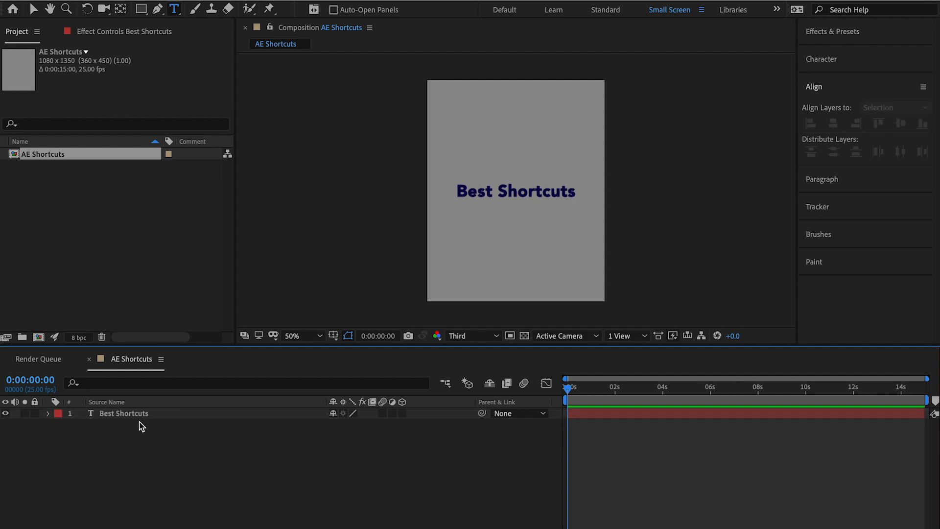
Step: Select the Best Shortcuts layer and reveal its transform properties one at a time
click(124, 413)
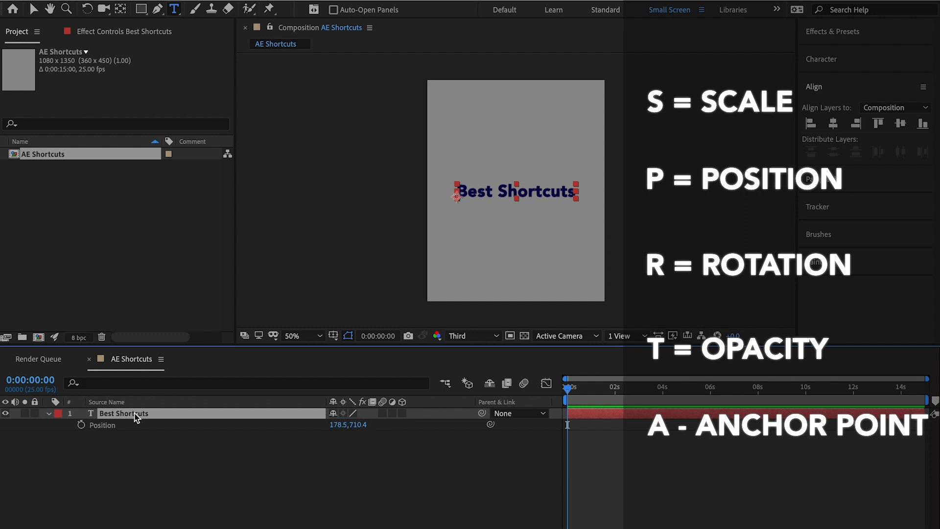
key(r)
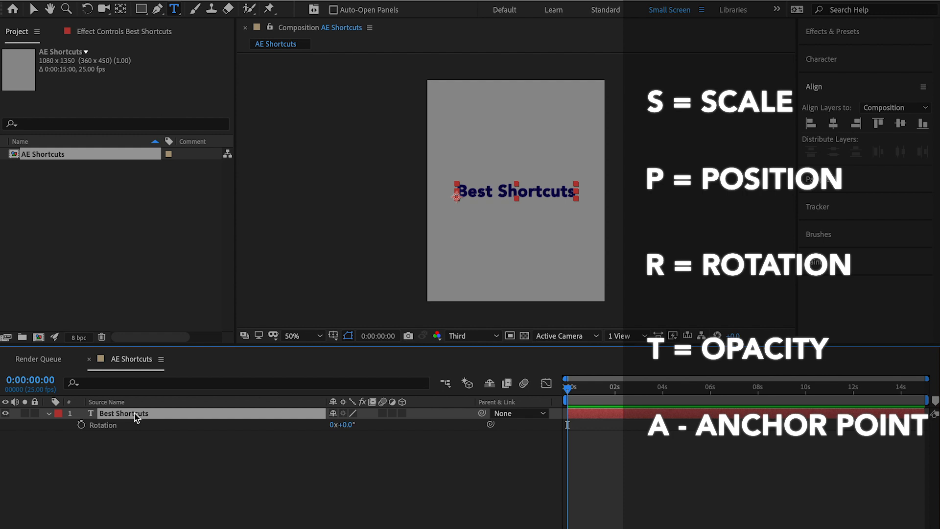
key(t)
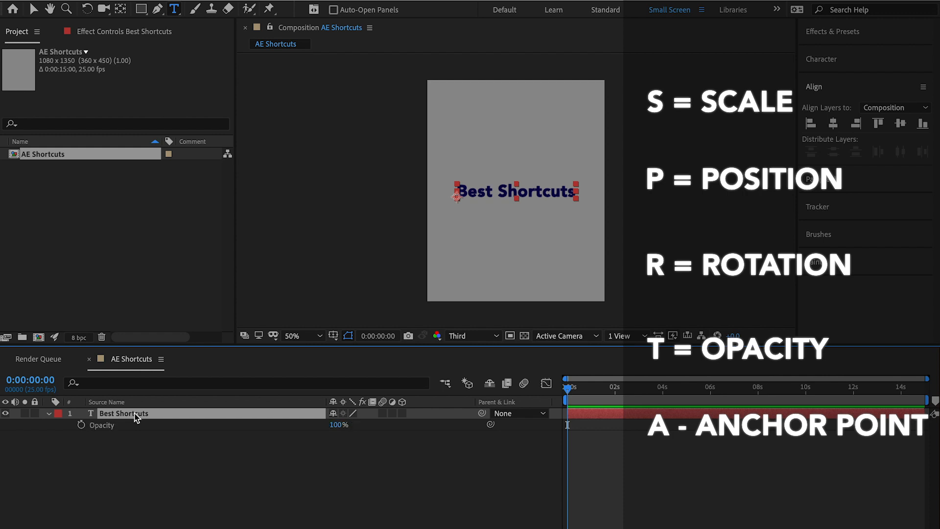
key(a)
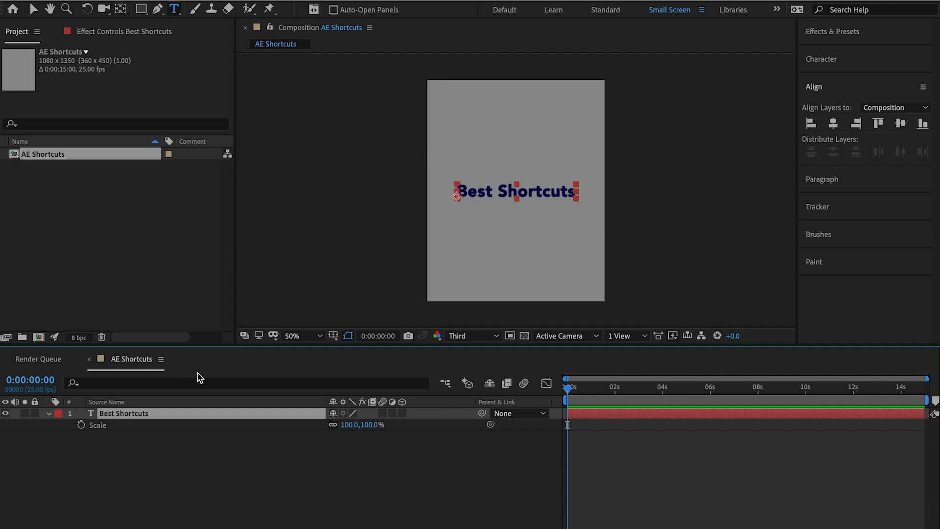
mouse_move(228, 476)
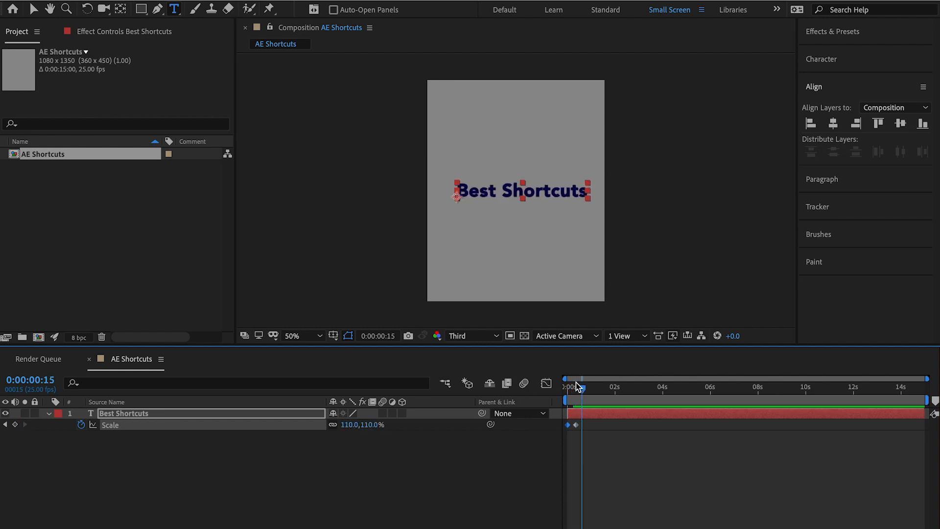
Step: Set the viewer magnification to Fit and deselect the layer
click(303, 335)
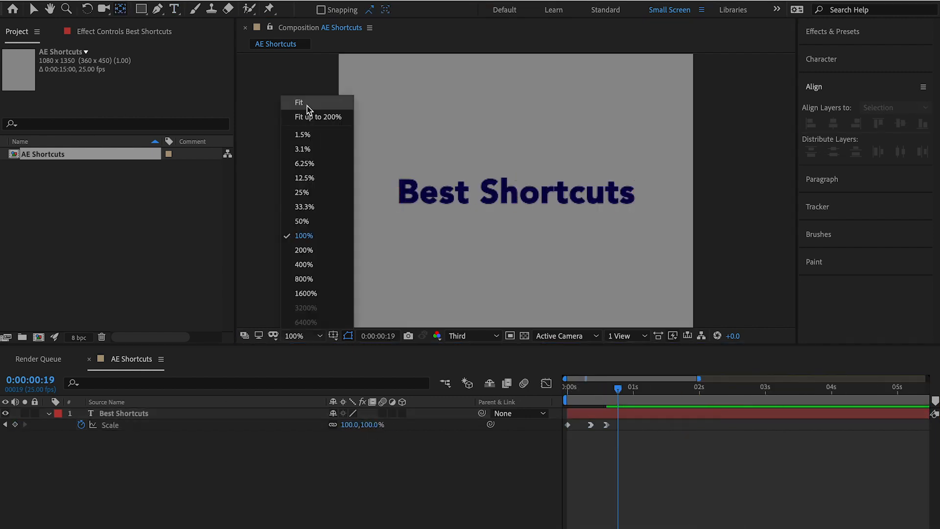
click(299, 102)
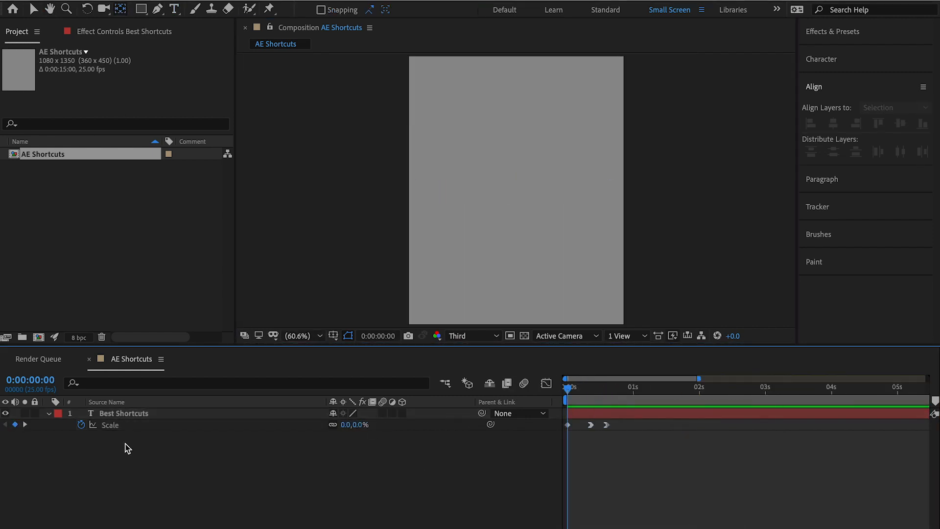
mouse_move(622, 471)
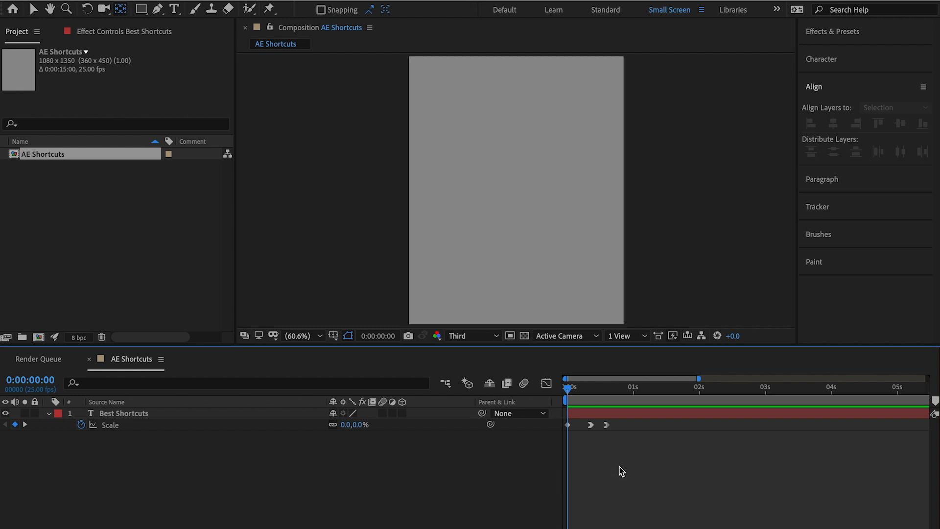
click(641, 387)
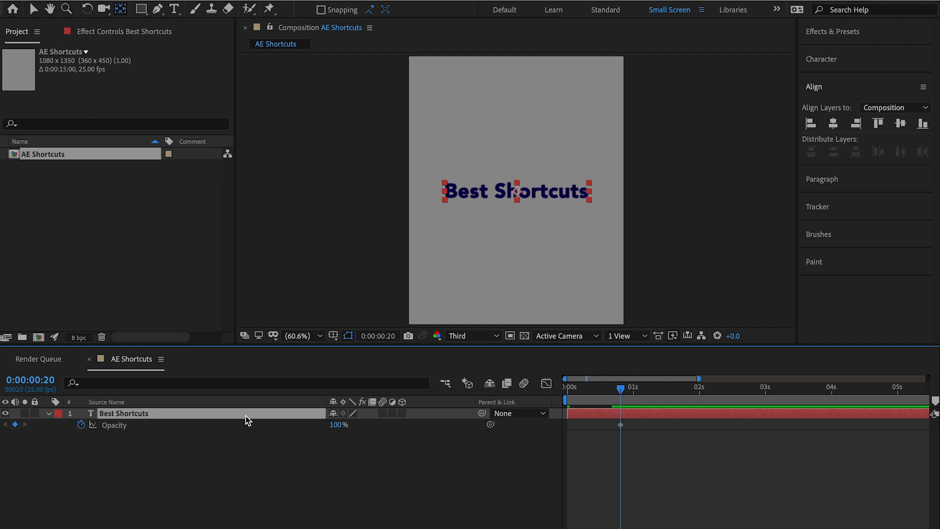
Step: Show the keyframed properties, zoom the timeline, and collapse the layer's properties
key(u)
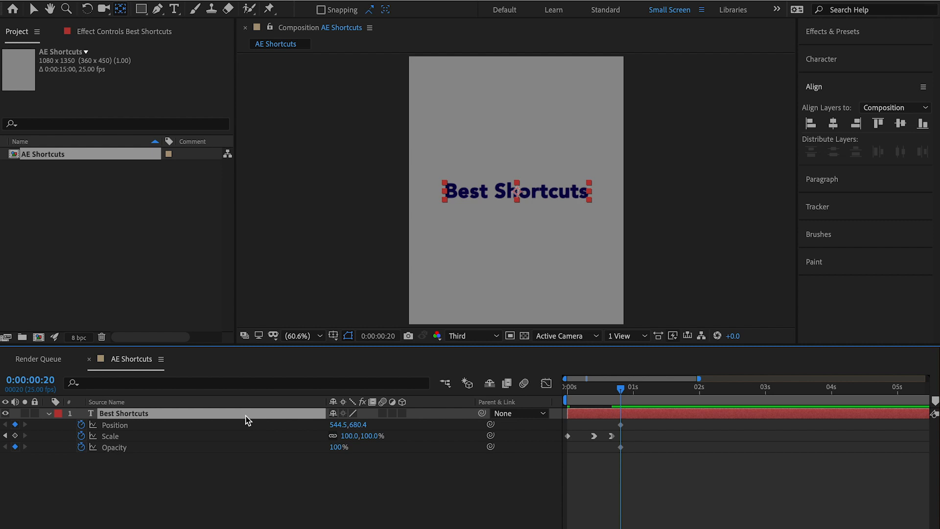
key(cmd+s)
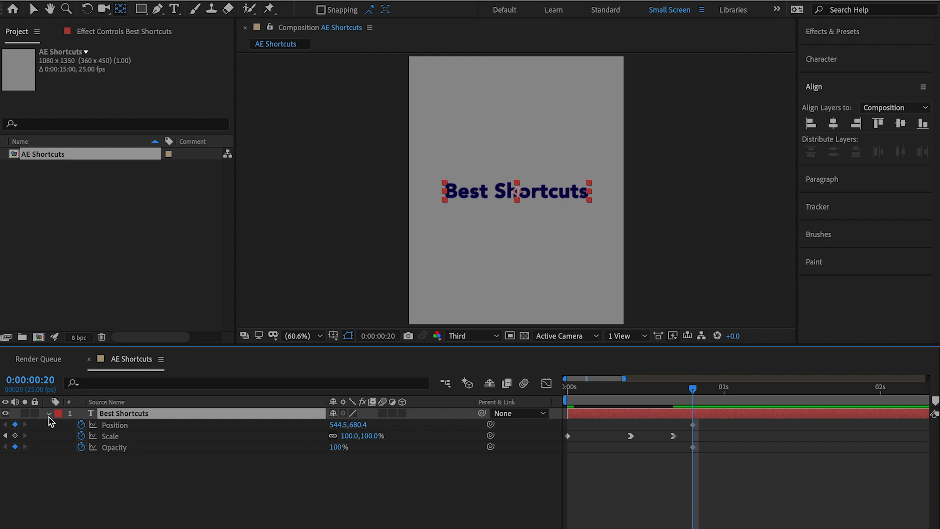
click(48, 414)
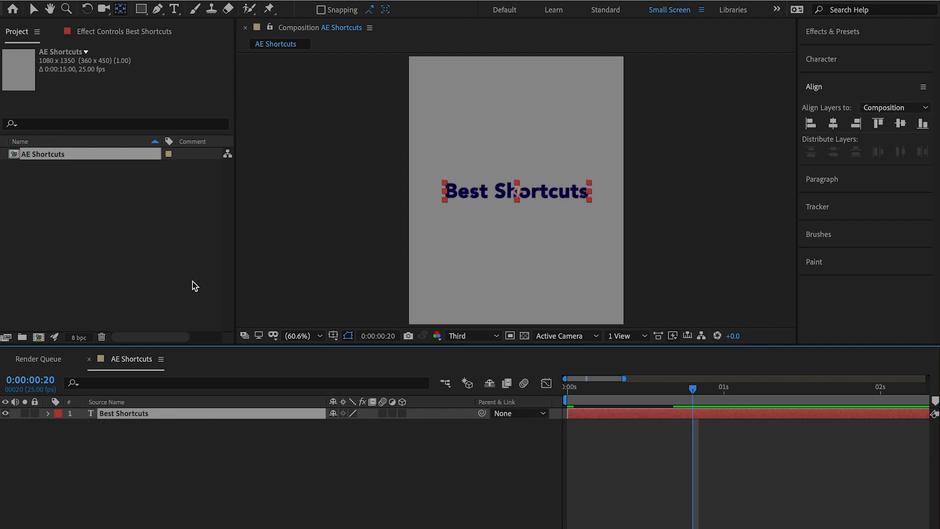
mouse_move(244, 425)
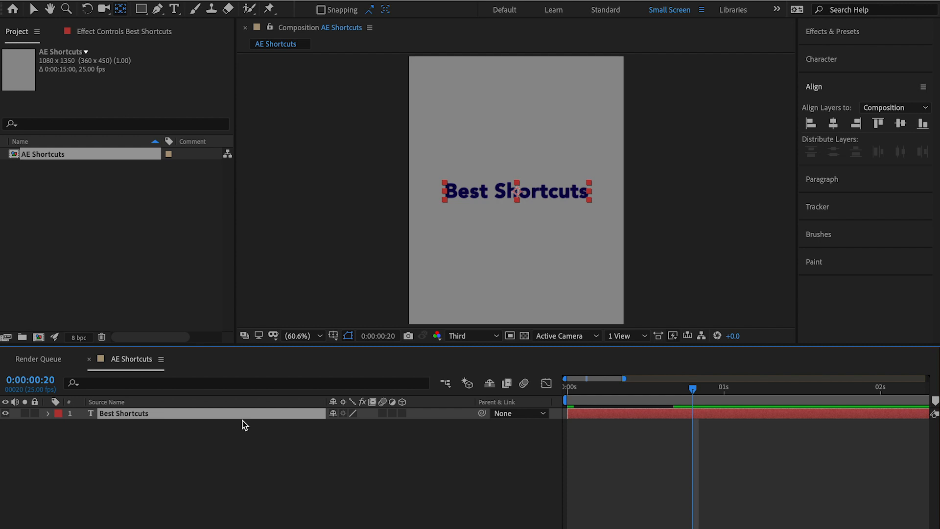
mouse_move(239, 12)
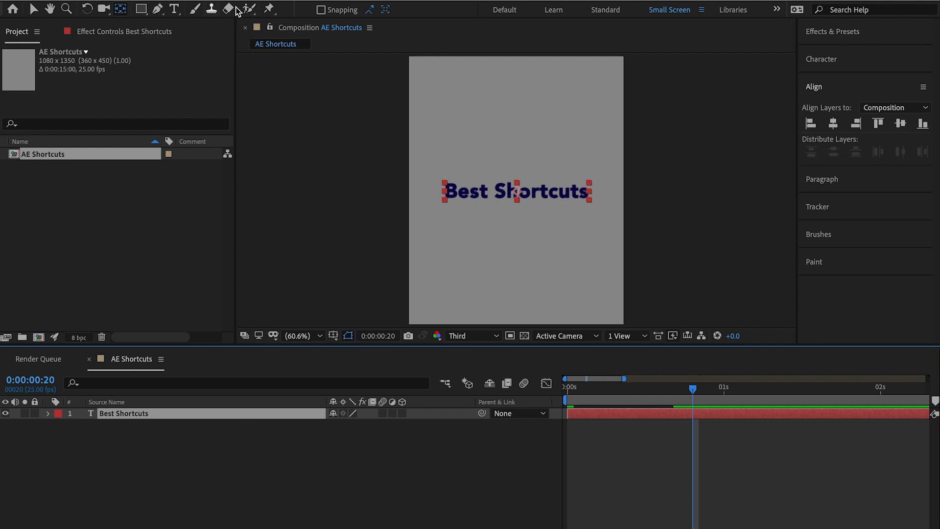
Step: Pan the composition view with the Hand tool, then switch to Selection and Pen tools
key(h)
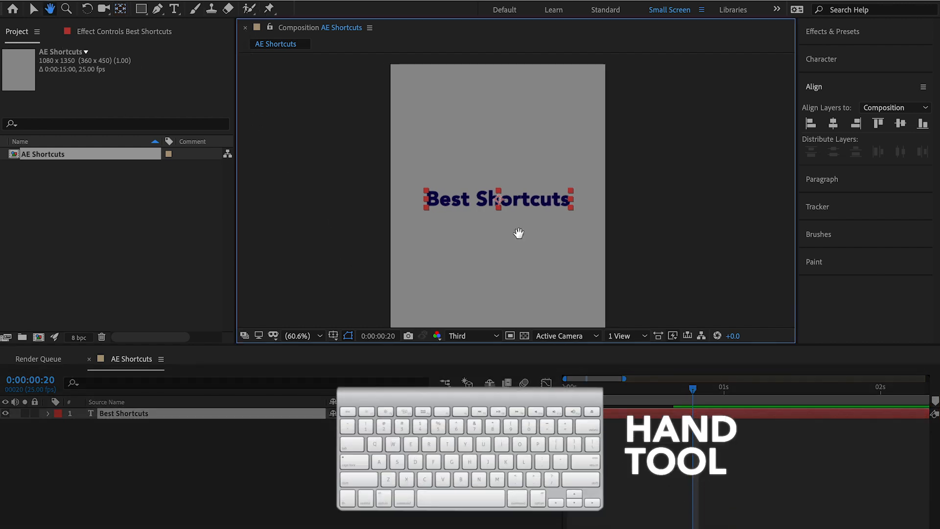
drag(519, 233, 476, 230)
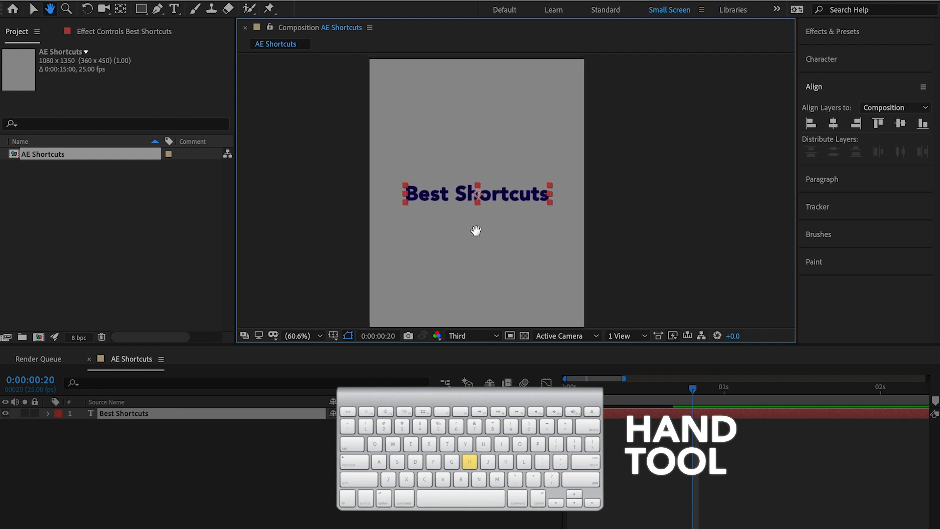
drag(476, 231, 537, 233)
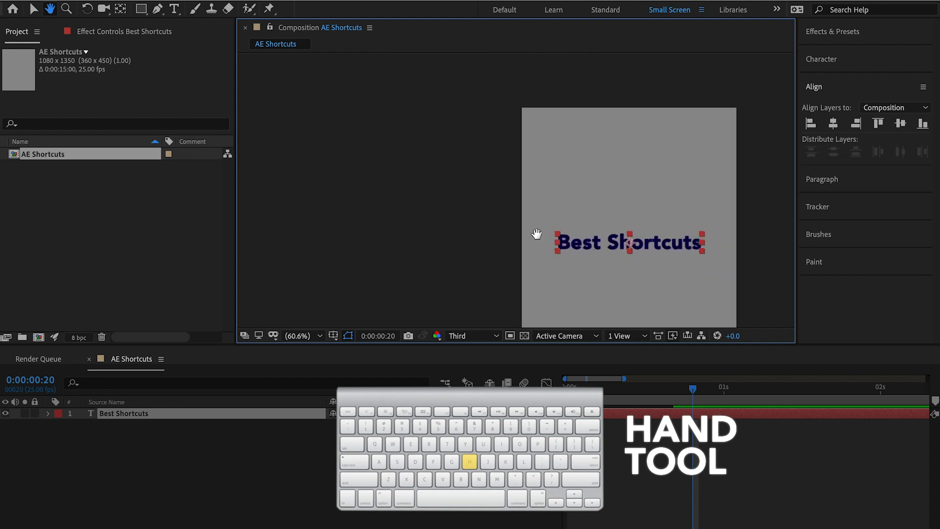
drag(537, 234, 499, 232)
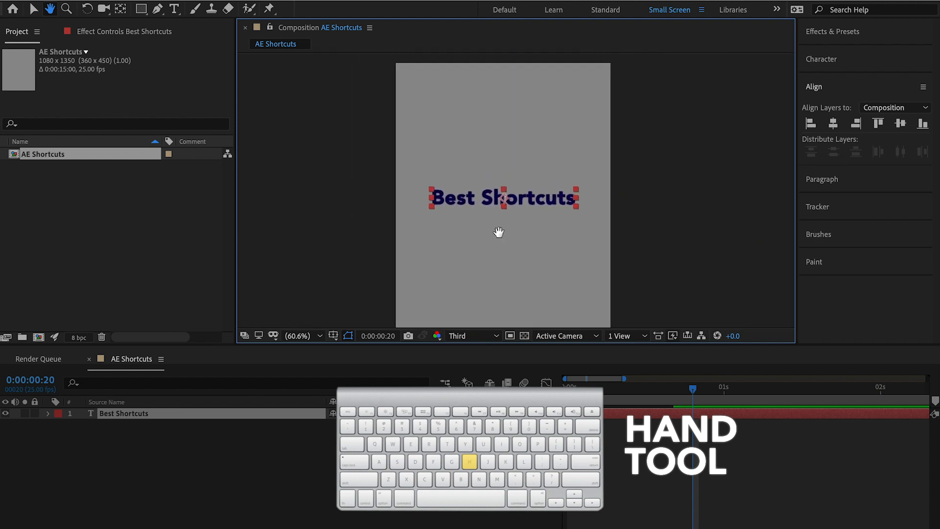
key(v)
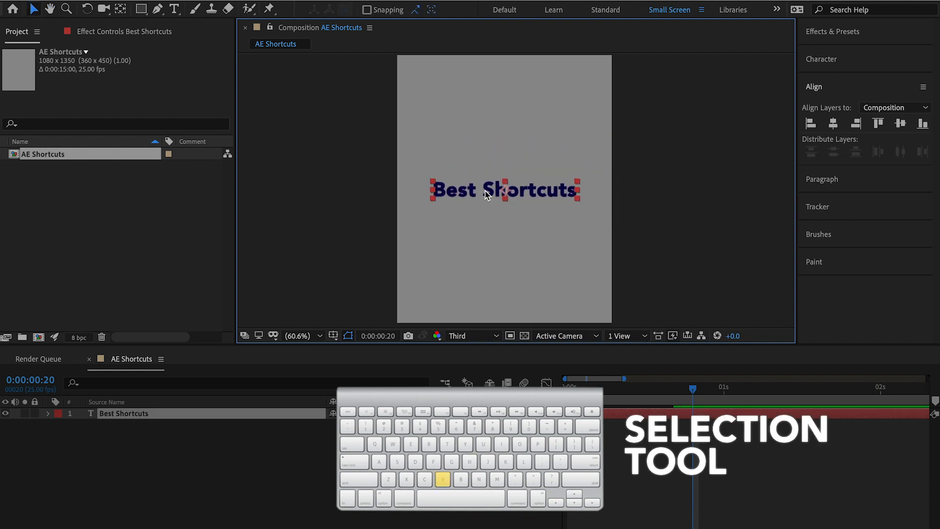
key(w)
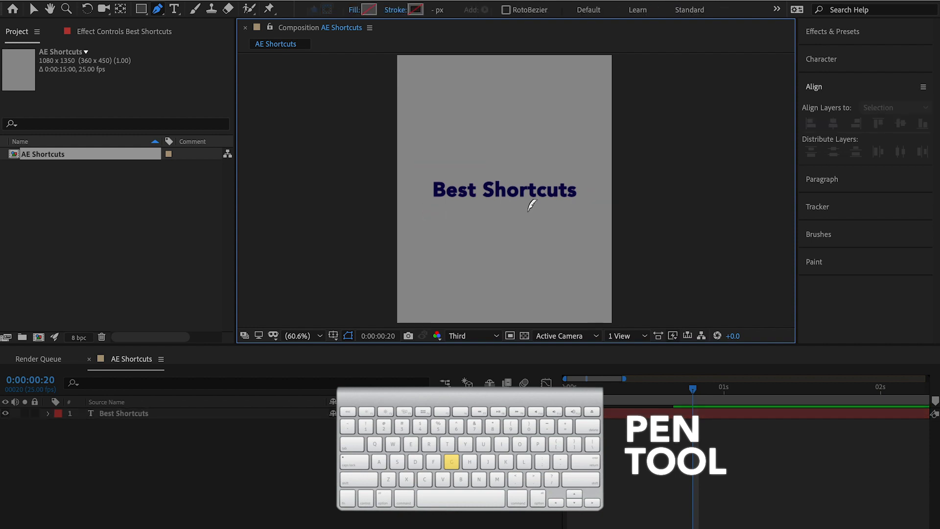
mouse_move(530, 215)
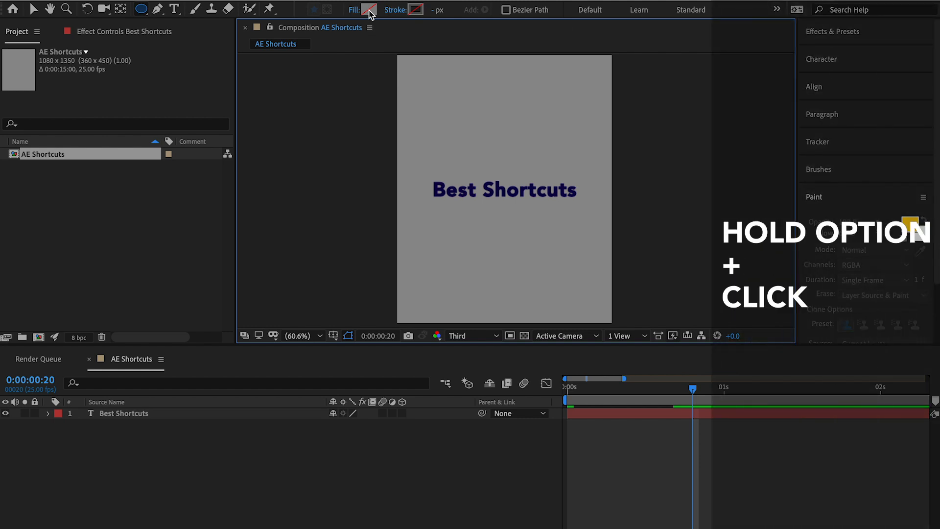
Step: Cycle the new-shape fill and stroke types through none and solid
click(369, 9)
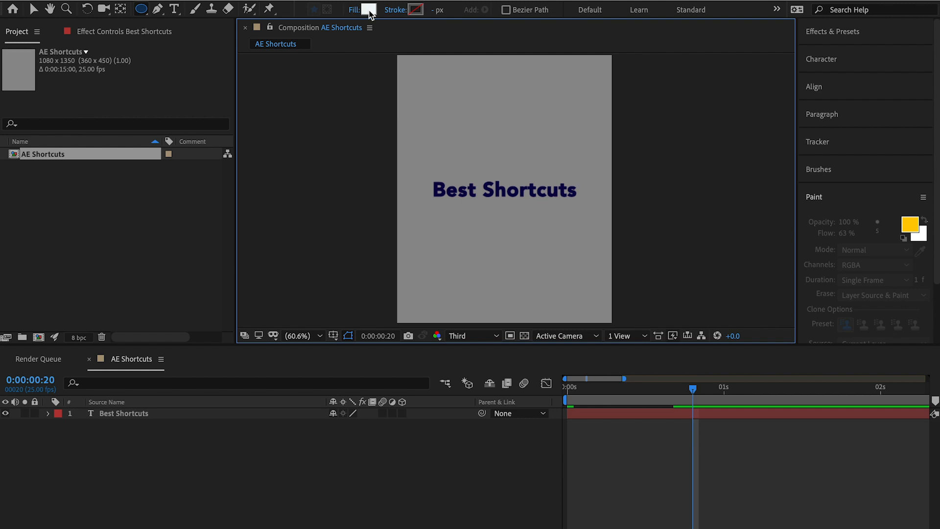
click(369, 10)
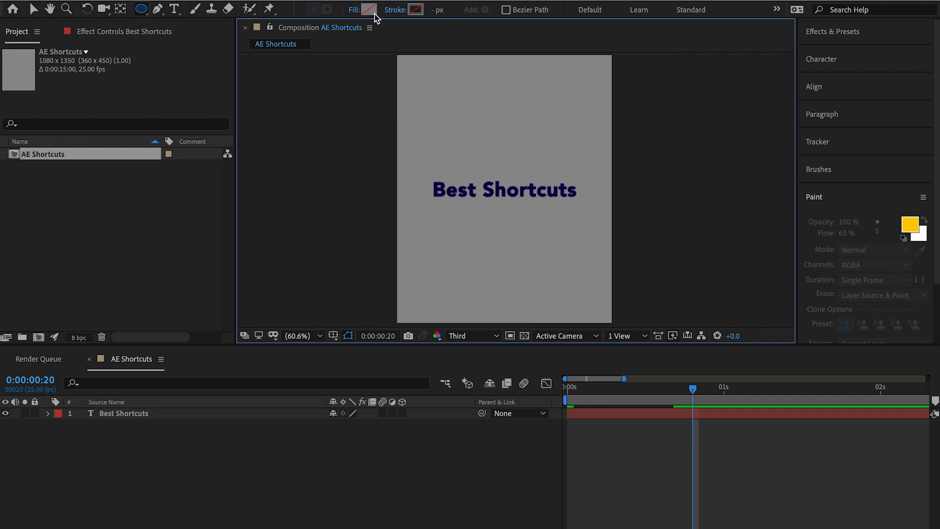
mouse_move(422, 17)
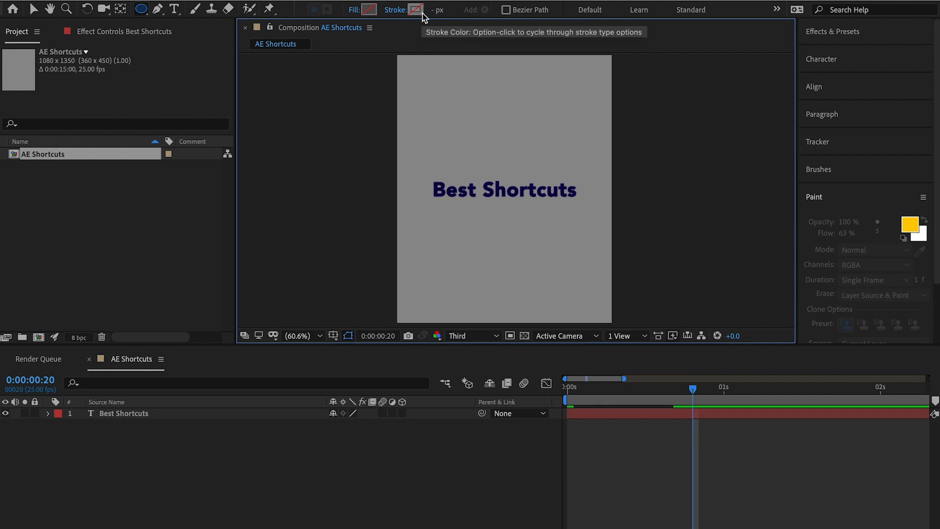
click(414, 9)
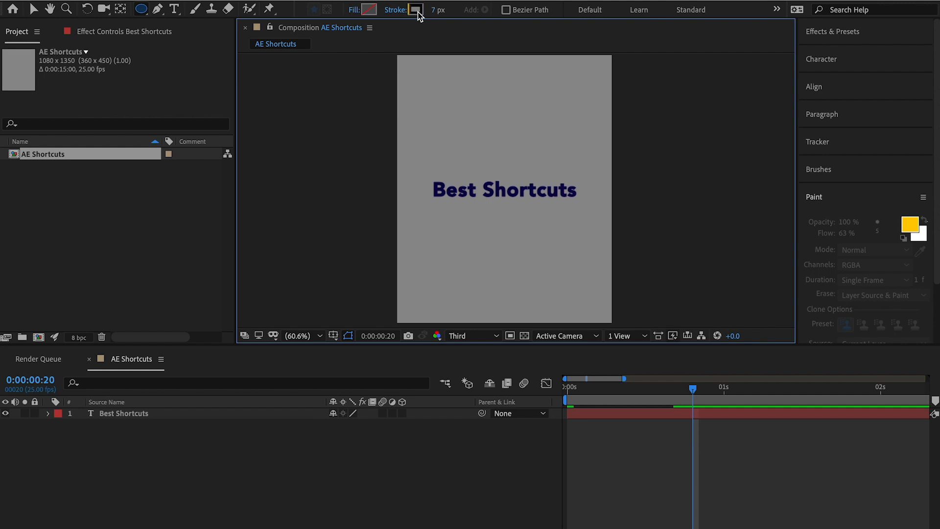
click(414, 10)
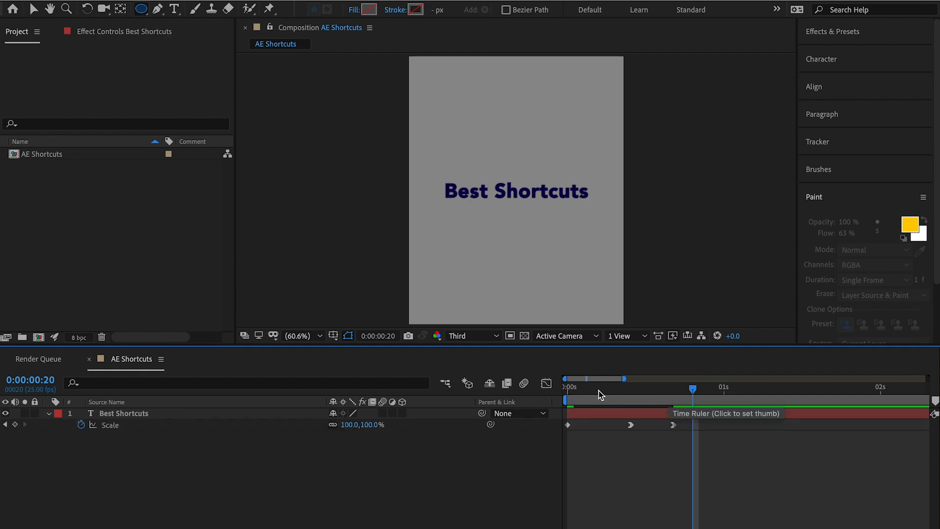
mouse_move(730, 393)
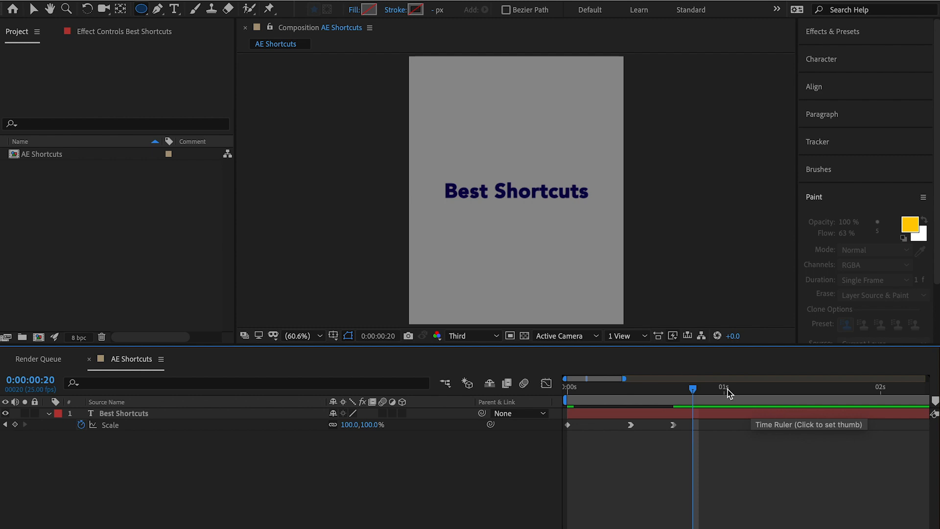
Step: Move the current time to one second on the timeline ruler
click(724, 388)
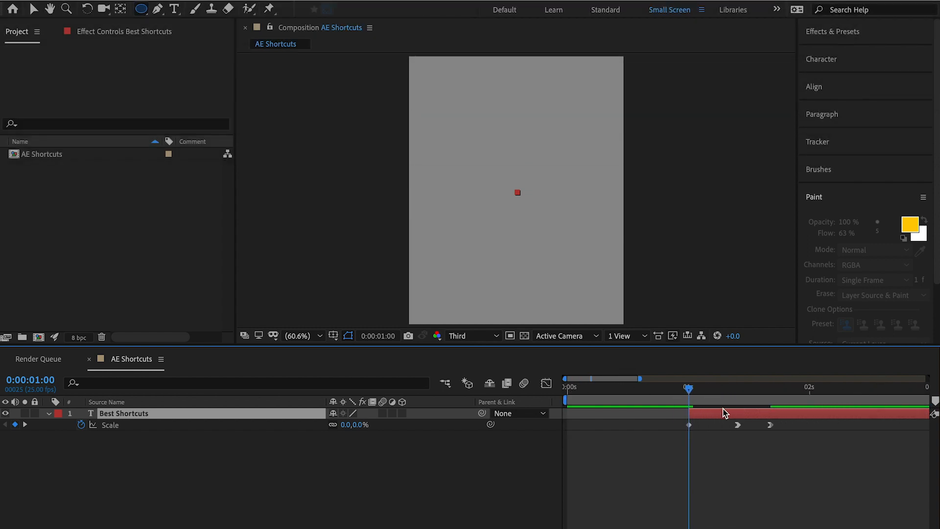
click(567, 387)
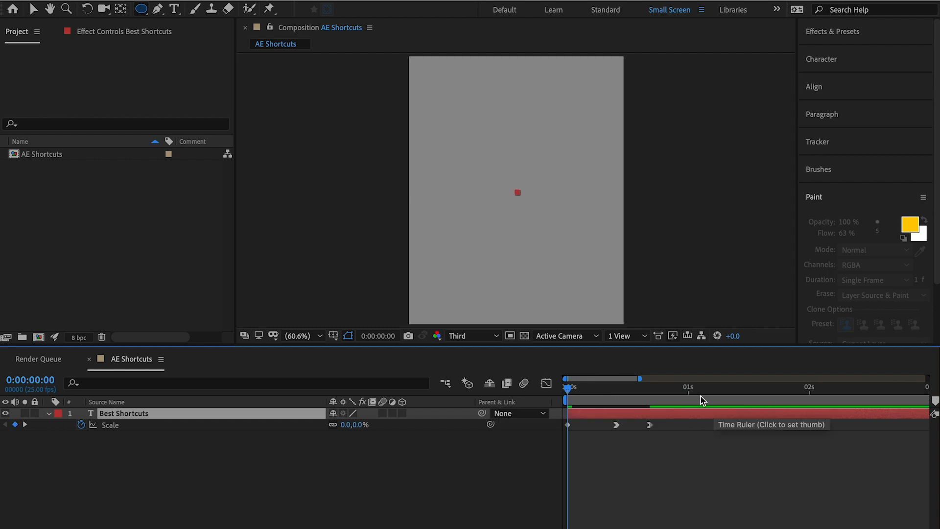
click(689, 387)
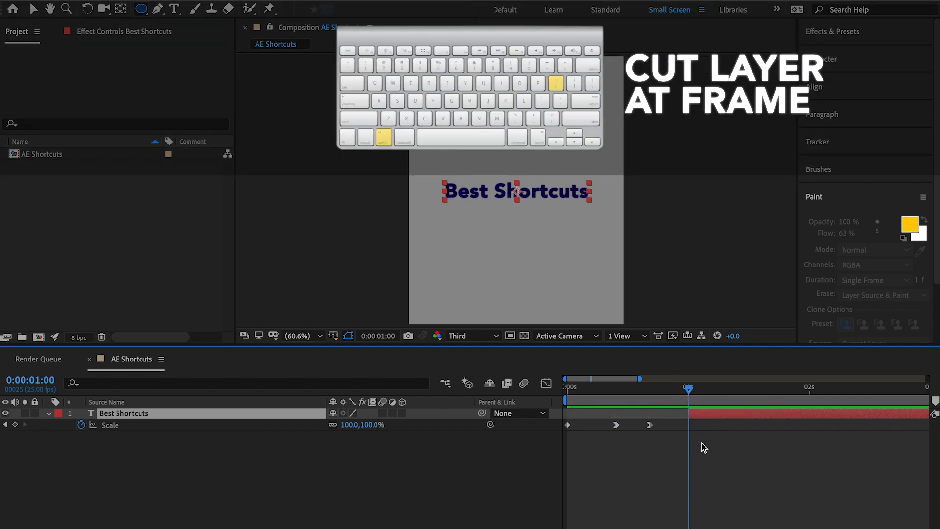
mouse_move(705, 450)
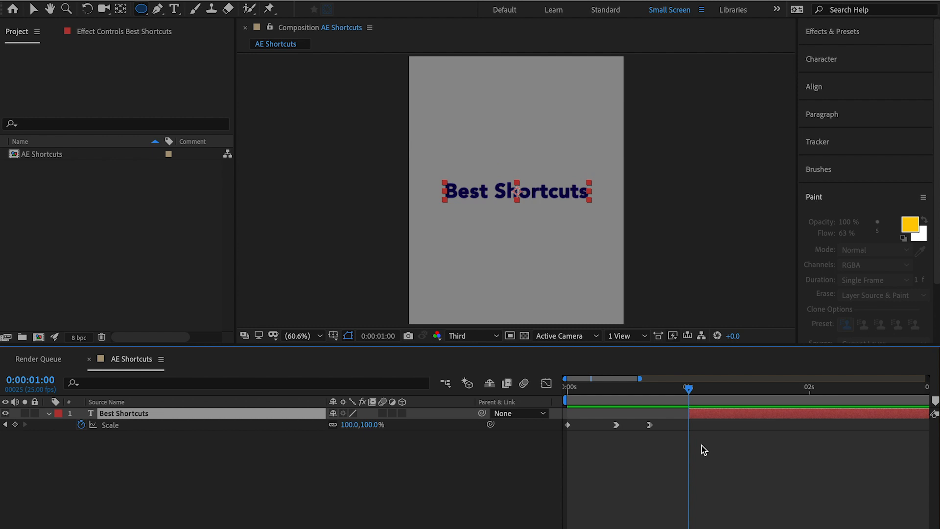
mouse_move(708, 448)
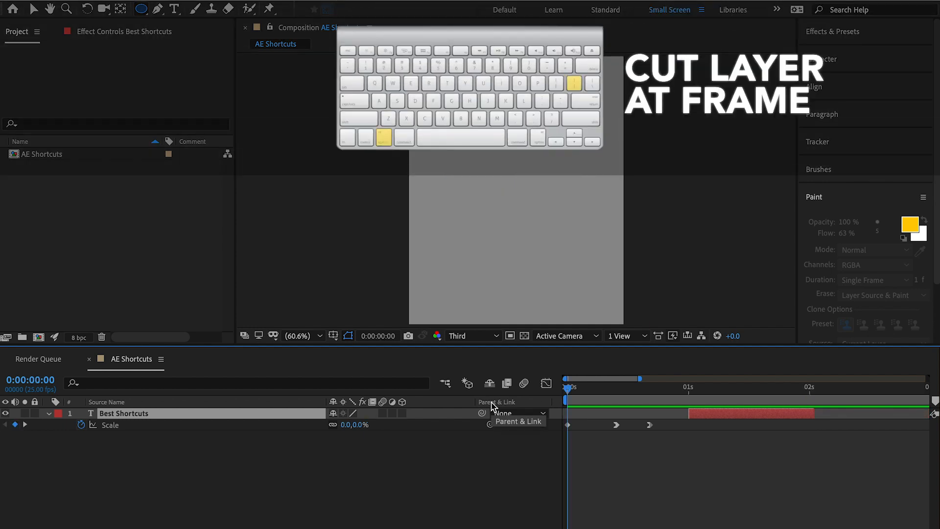
Step: Trim the Best Shortcuts layer at the current frame and click the timeline ruler
key(ctrl+shift+d)
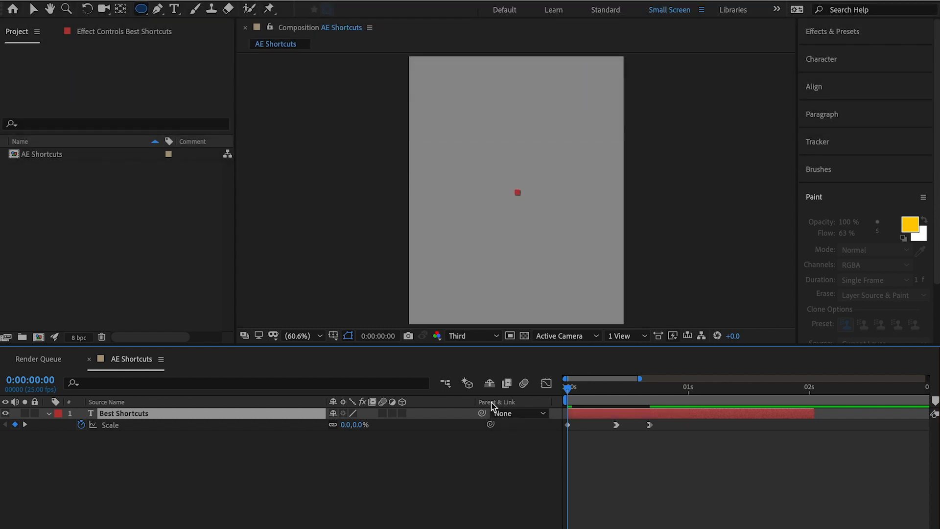
mouse_move(649, 518)
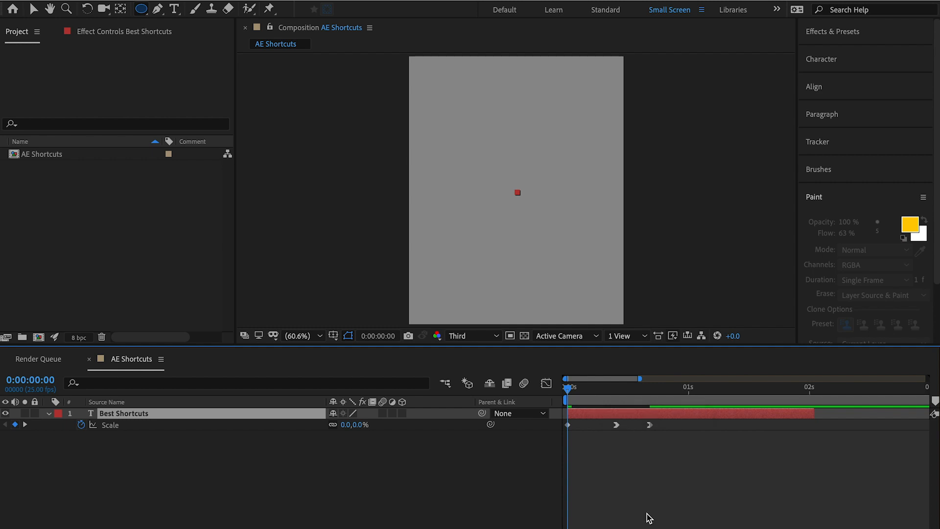
click(688, 387)
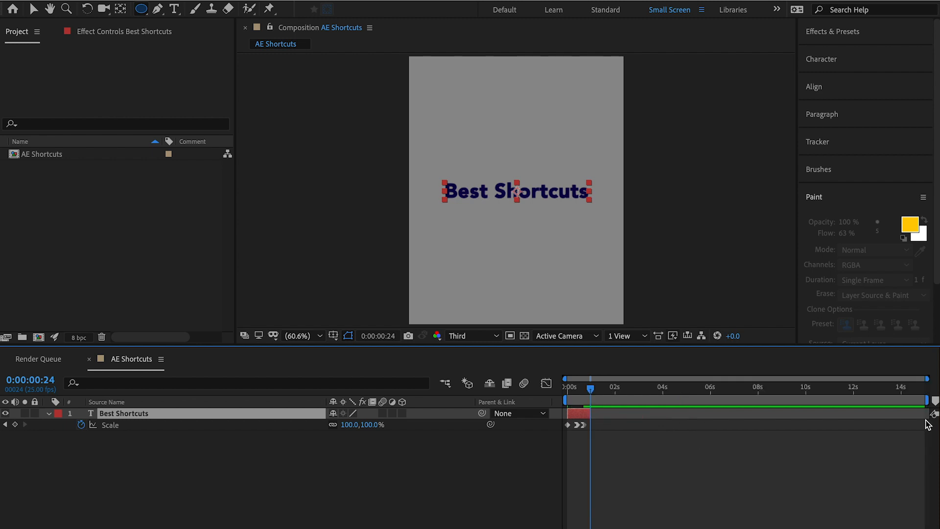
Step: Set the work area end to 1s, trim the AE Shortcuts comp to it, then undo
drag(932, 402, 837, 403)
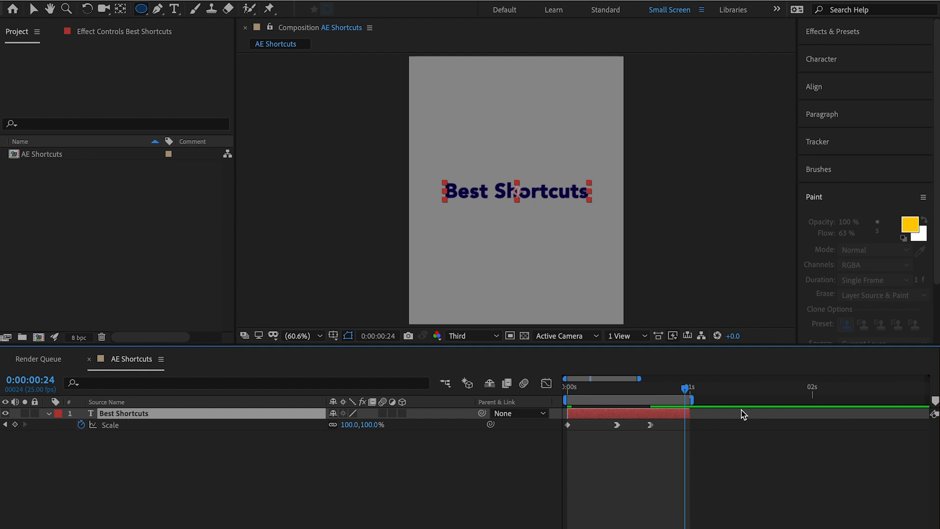
key(ctrl+shift+x)
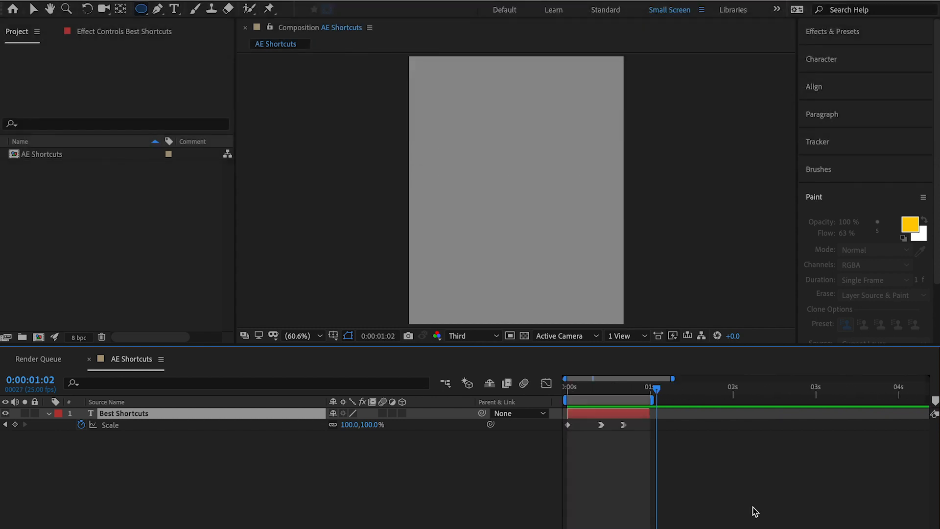
key(cmd+shift+z)
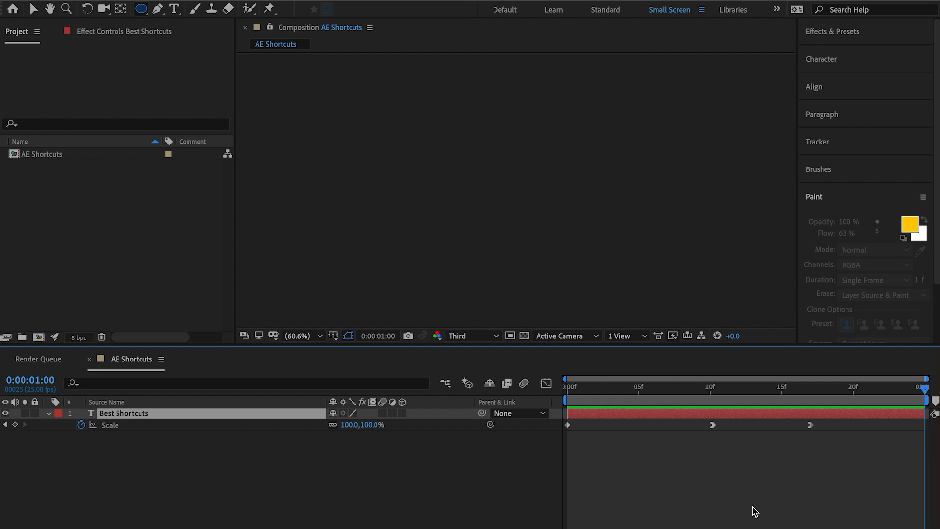
key(cmd+z)
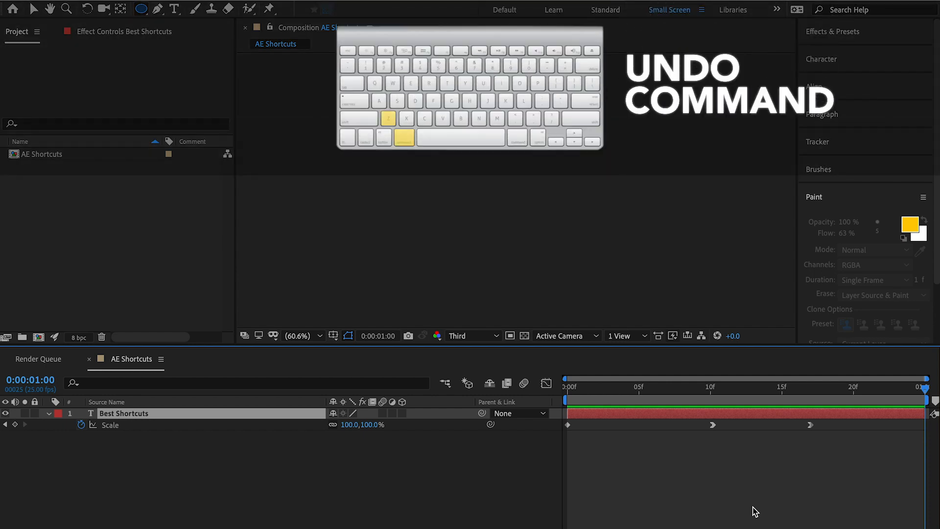